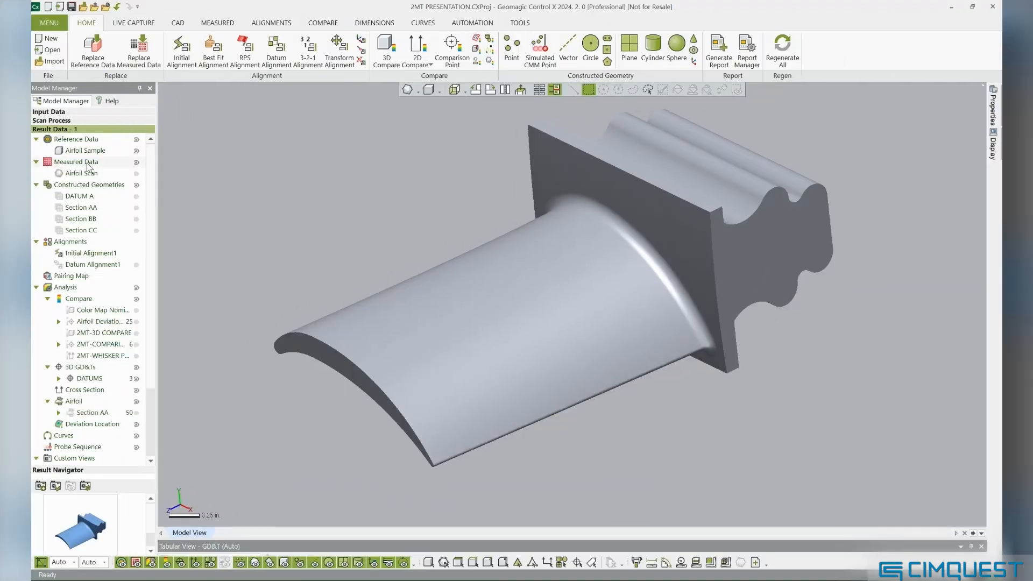
Show the blue measured airfoil scan instead of the grey CAD reference and orbit it for inspection.
left_click(40, 486)
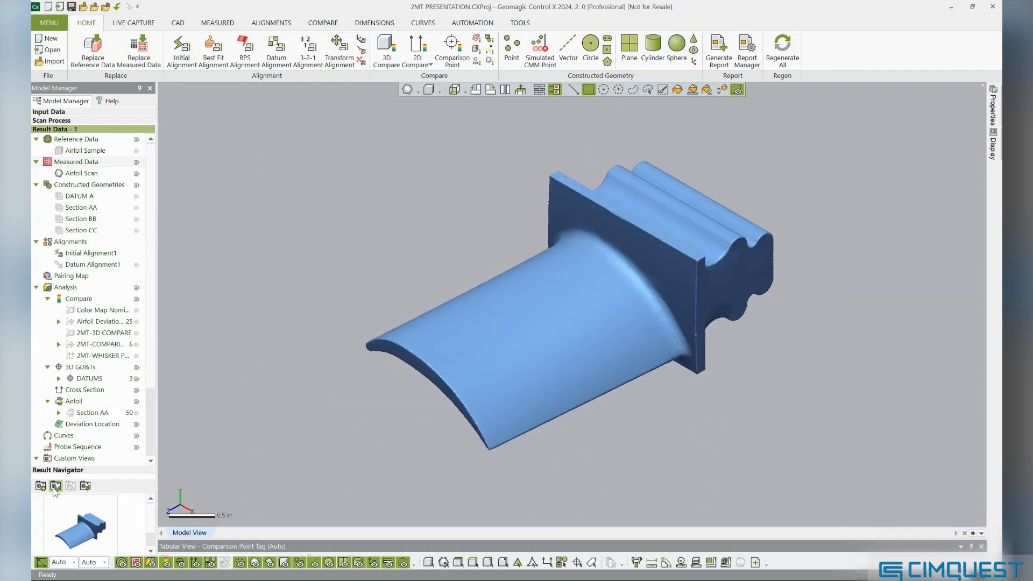
left_click_drag(574, 297, 672, 316)
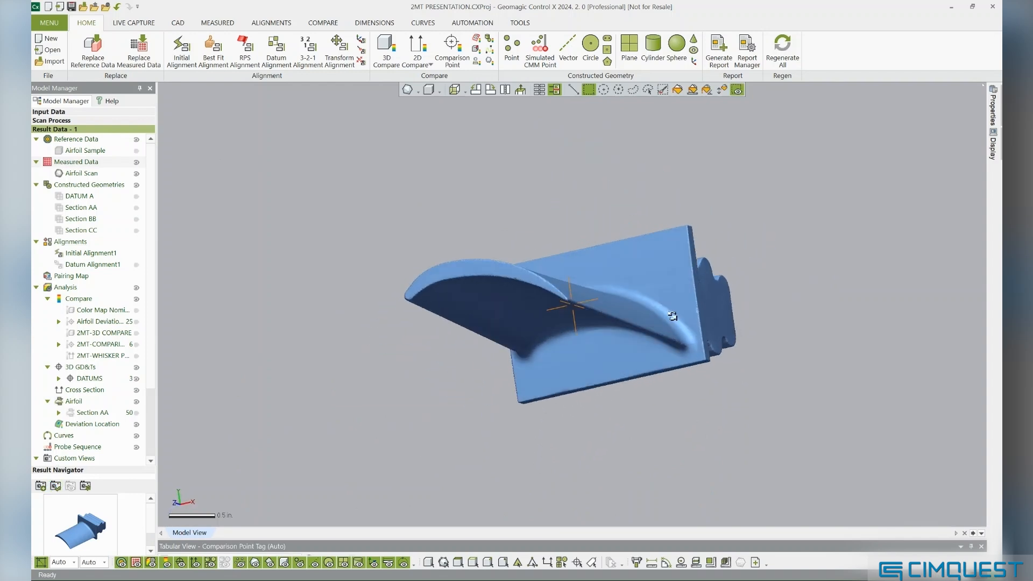
left_click_drag(672, 315, 544, 406)
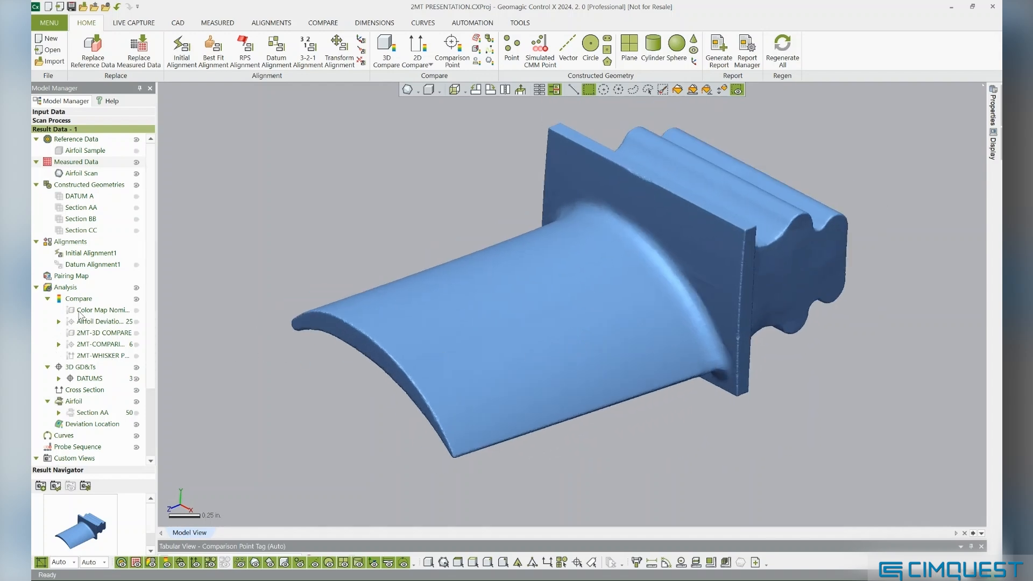
Display the saved 3D Compare colour deviation map of the airfoil with its tolerance scale.
left_click(102, 310)
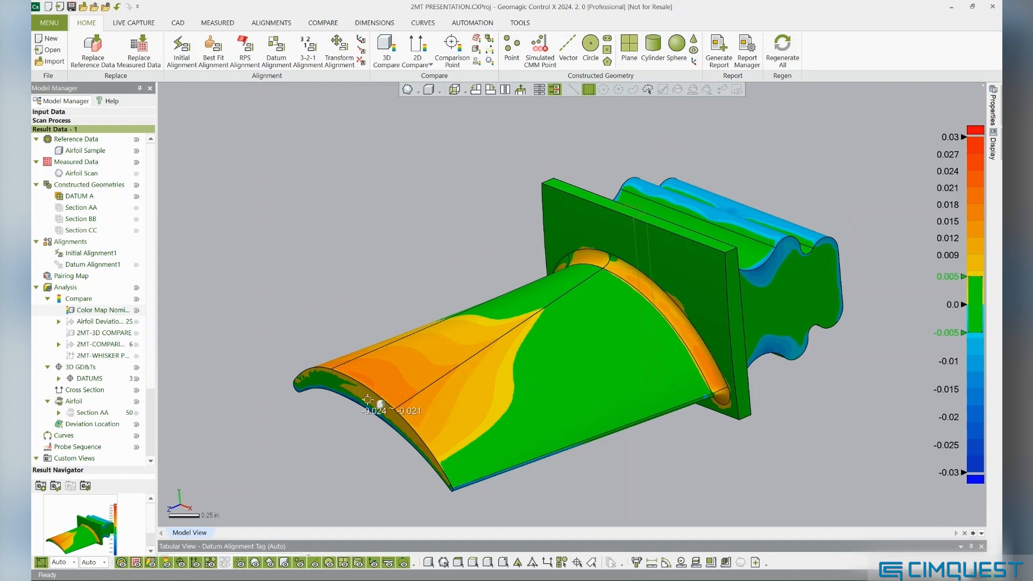
left_click(413, 344)
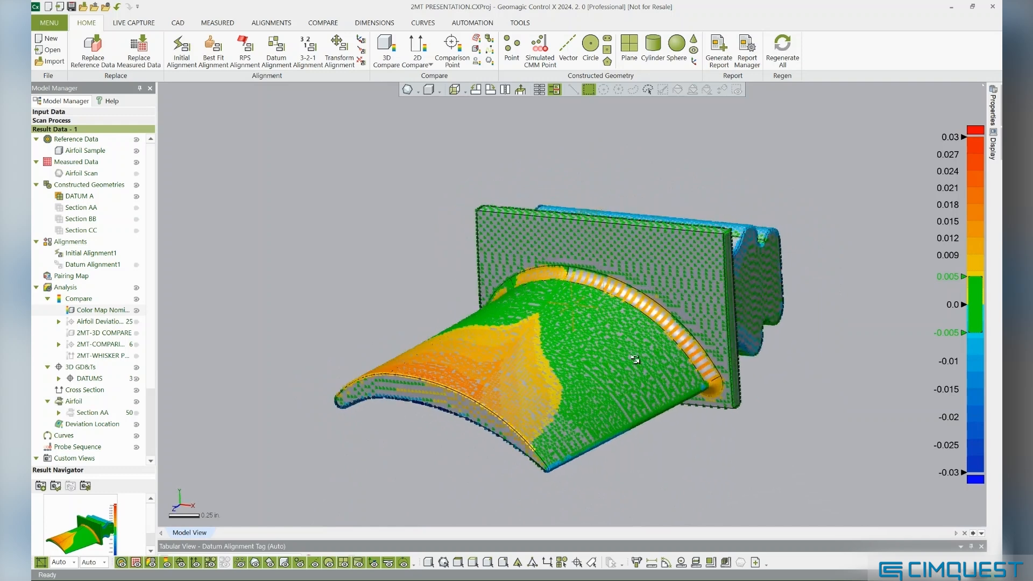
left_click_drag(633, 359, 518, 354)
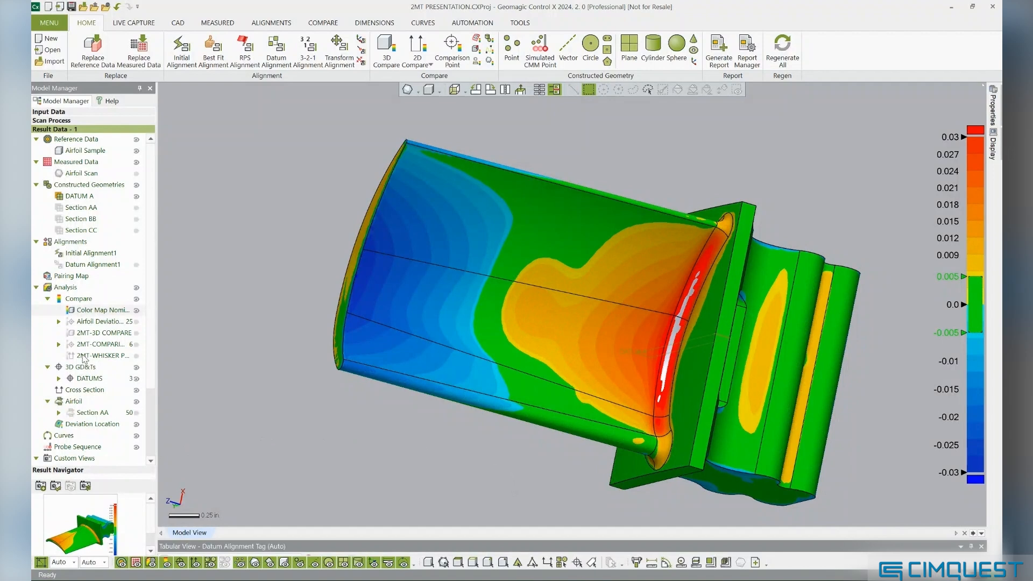
mouse_move(84, 354)
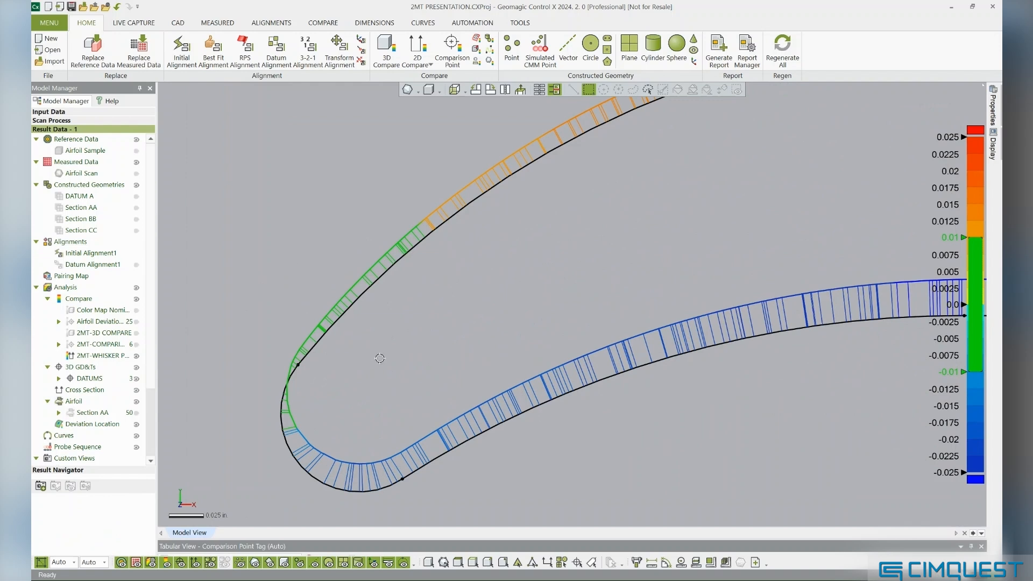
mouse_move(412, 239)
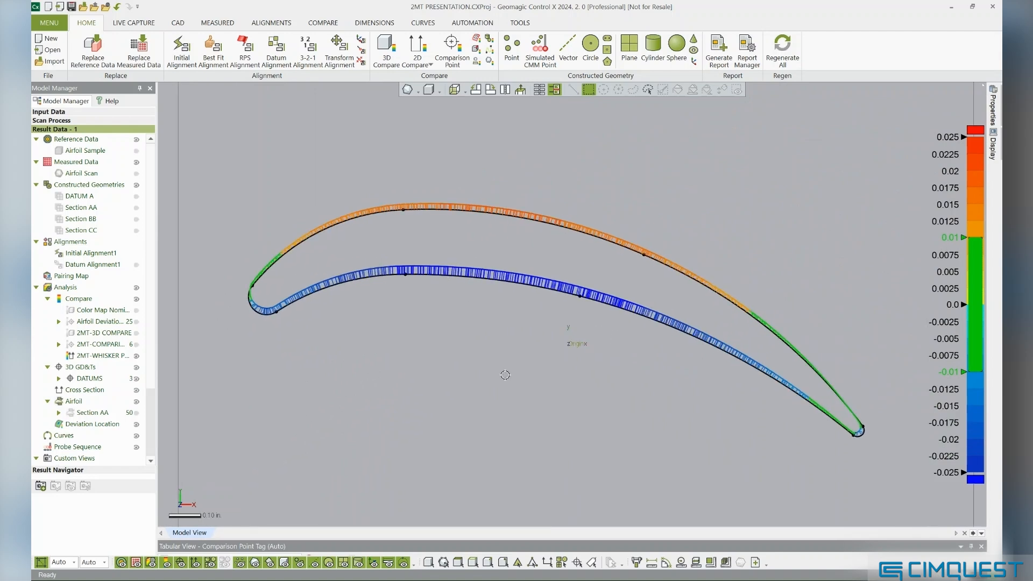
mouse_move(592, 551)
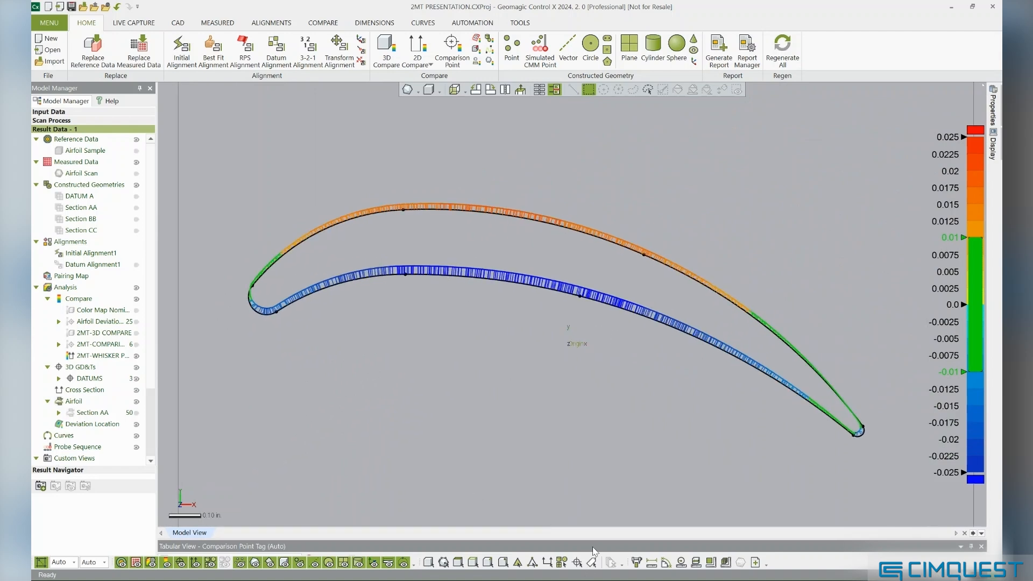